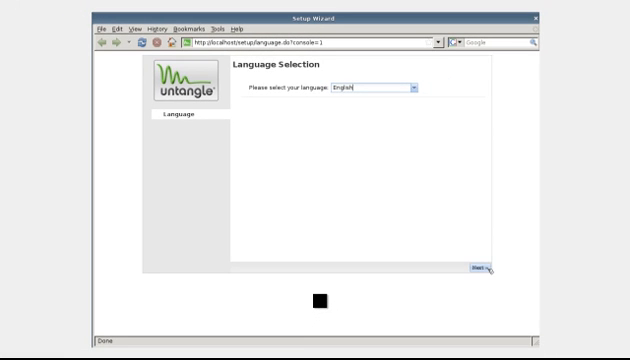
Keep English as the wizard language and continue to the Welcome page
left_click(480, 266)
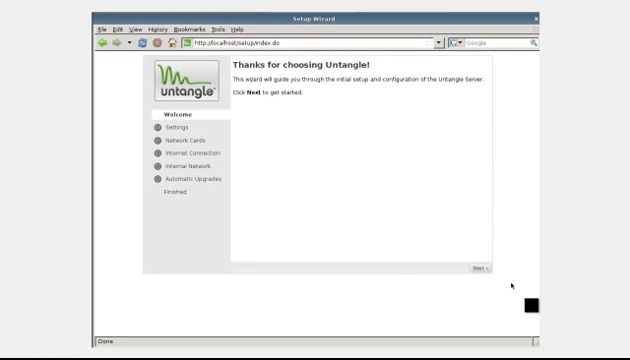
Continue from Welcome to Configure the Server and begin entering the admin password
left_click(500, 272)
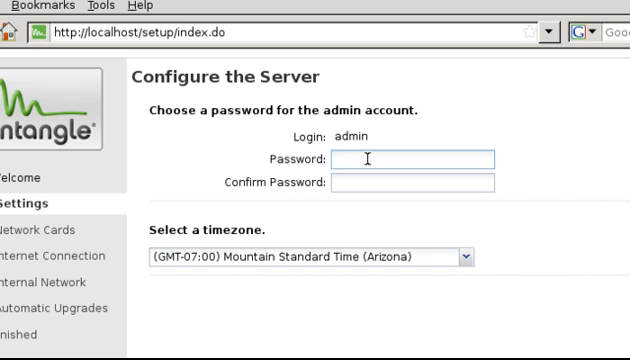
left_click(346, 158)
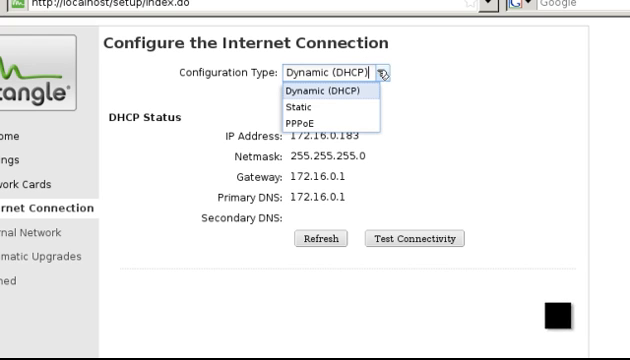
Keep the external interface on Dynamic (DHCP), test connectivity, and save the internet settings
left_click(320, 92)
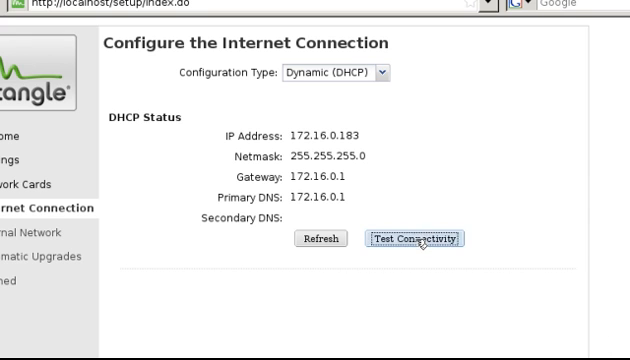
left_click(420, 238)
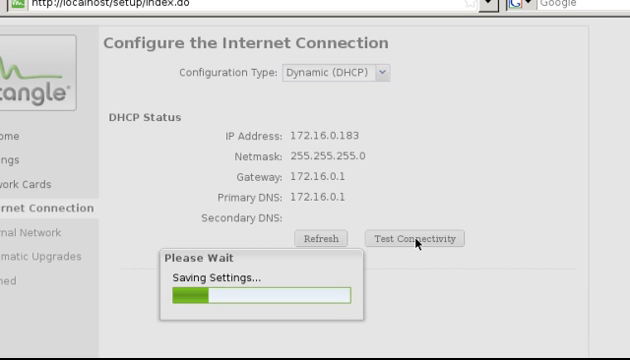
left_click(416, 238)
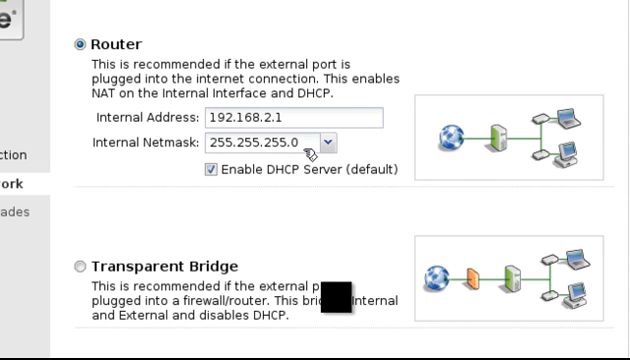
Run the internal network as a Router at 192.168.2.1 / 255.255.255.0 with DHCP server enabled
left_click(328, 140)
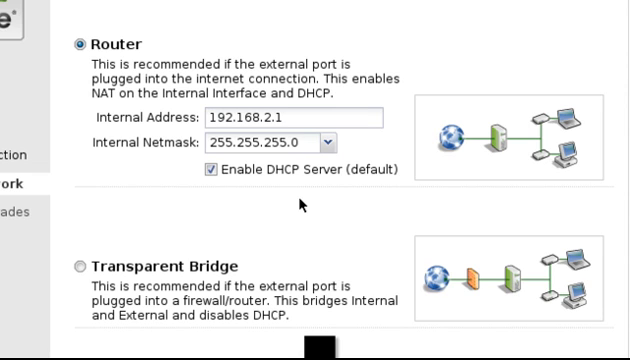
mouse_move(244, 260)
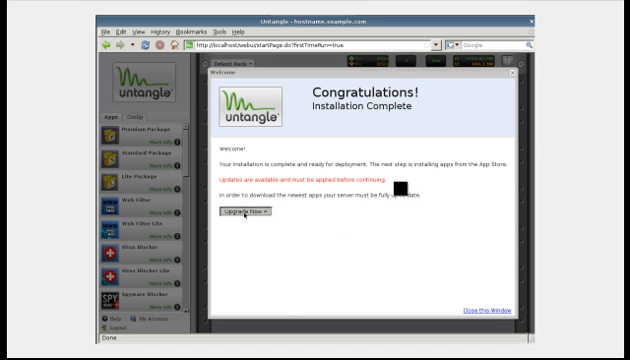
Start the system upgrade from the Congratulations page to download available updates
left_click(240, 212)
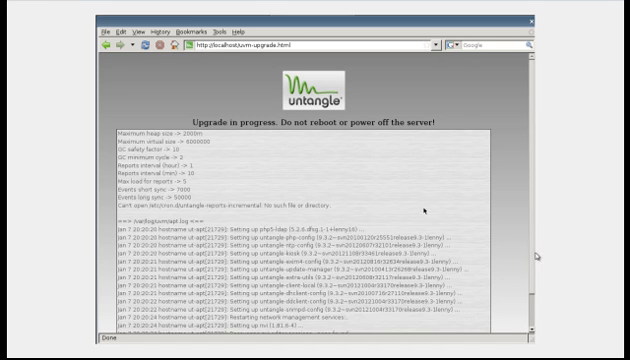
Scroll through the upgrade log to follow the packages being downloaded
scroll("down", 3)
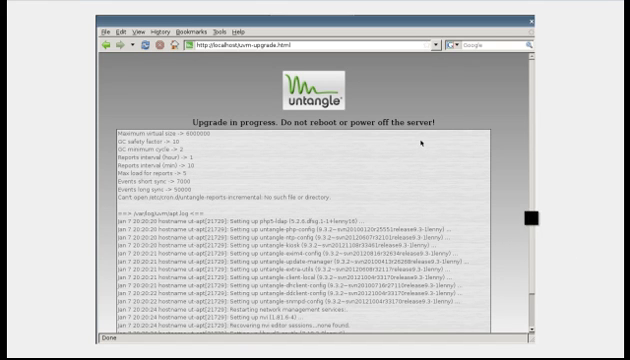
scroll("down", 3)
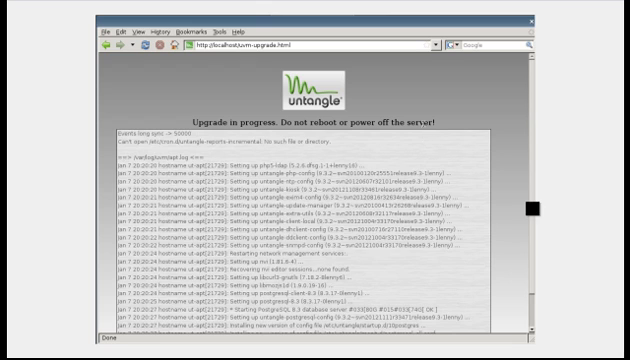